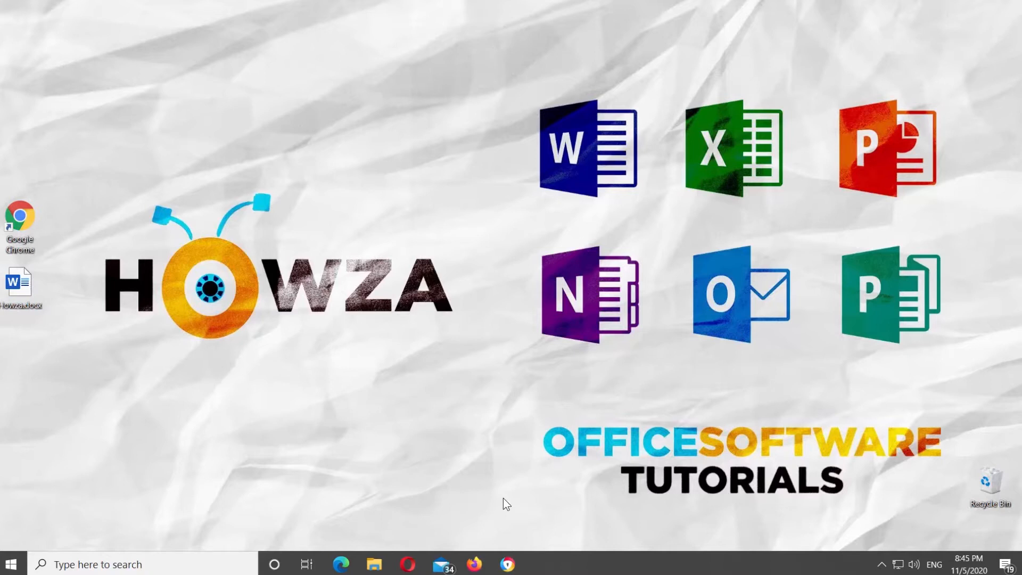
pyautogui.moveTo(74, 294)
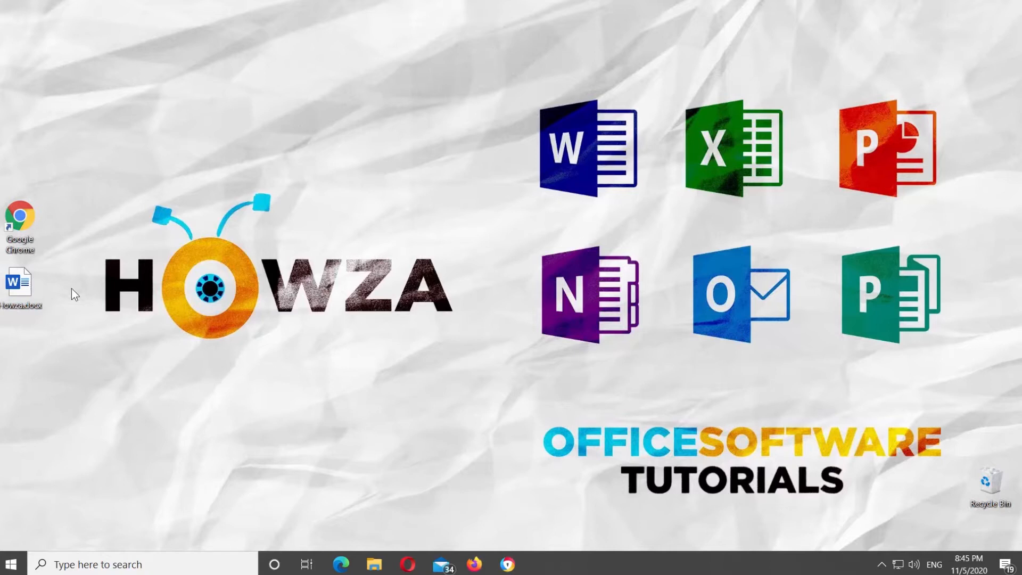
# Open Howza.docx from the desktop
pyautogui.doubleClick(20, 287)
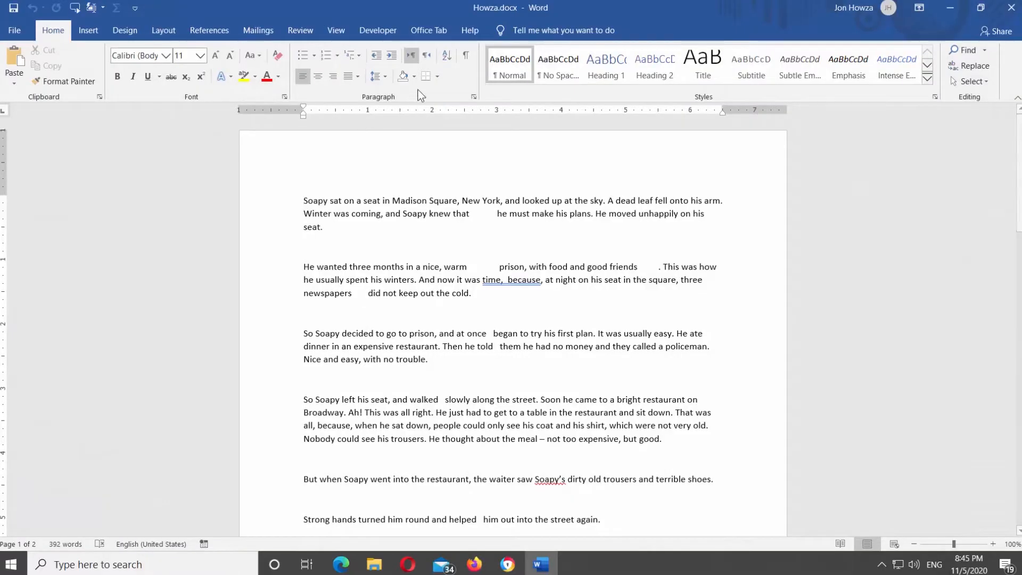
pyautogui.click(465, 55)
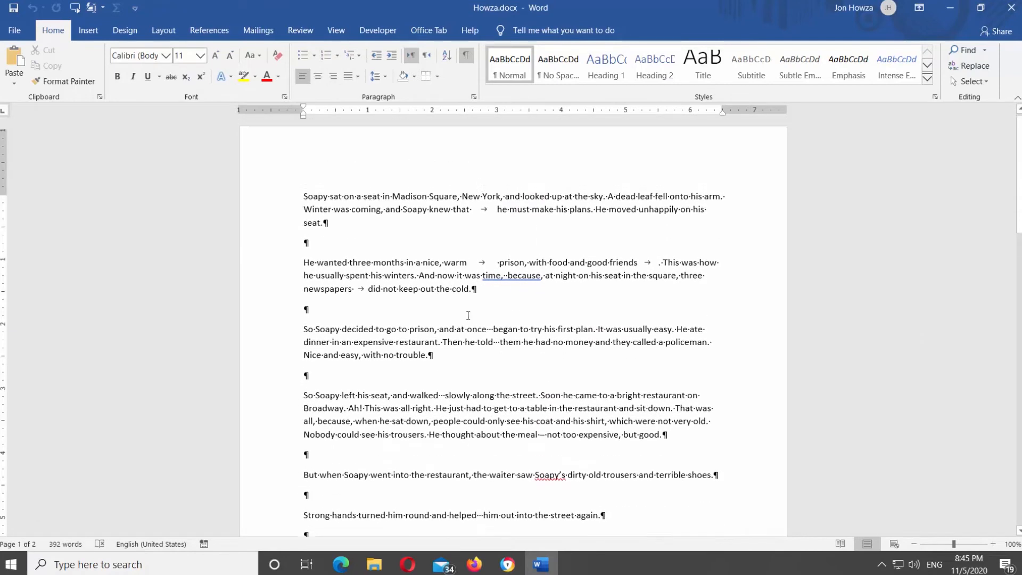
pyautogui.click(465, 54)
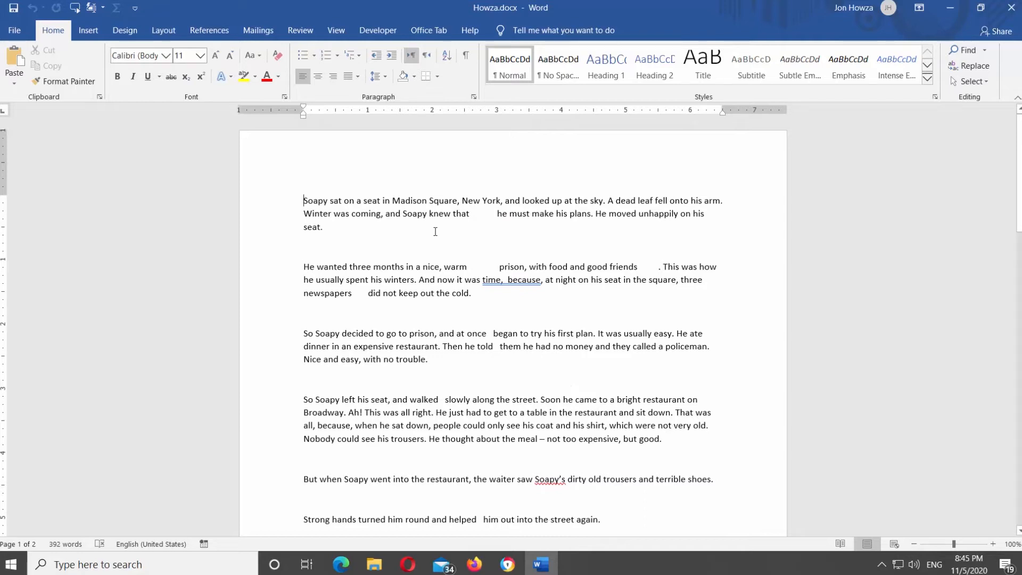
# Turn on Tab characters in Word Options Display settings
pyautogui.click(13, 30)
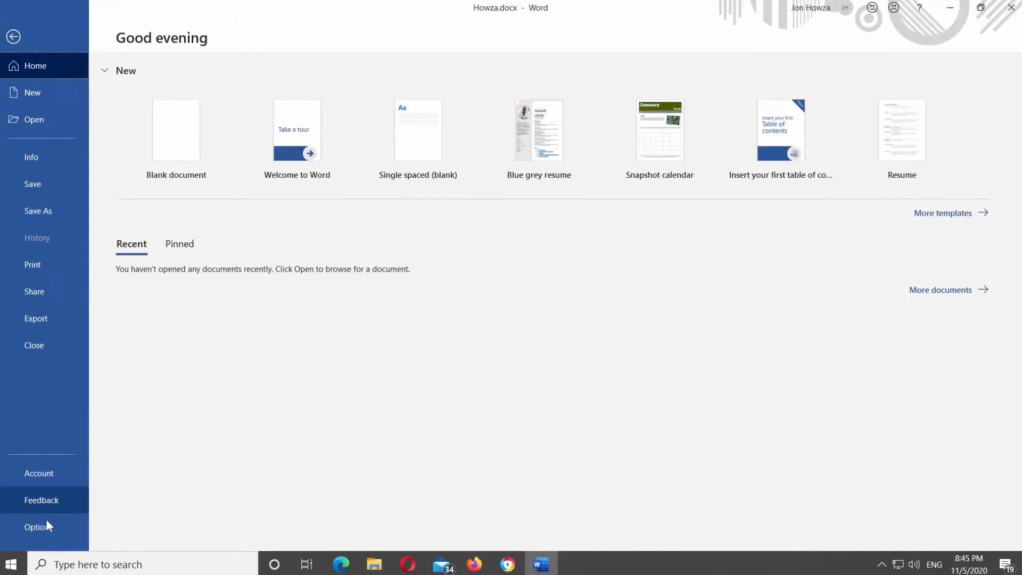
pyautogui.click(37, 526)
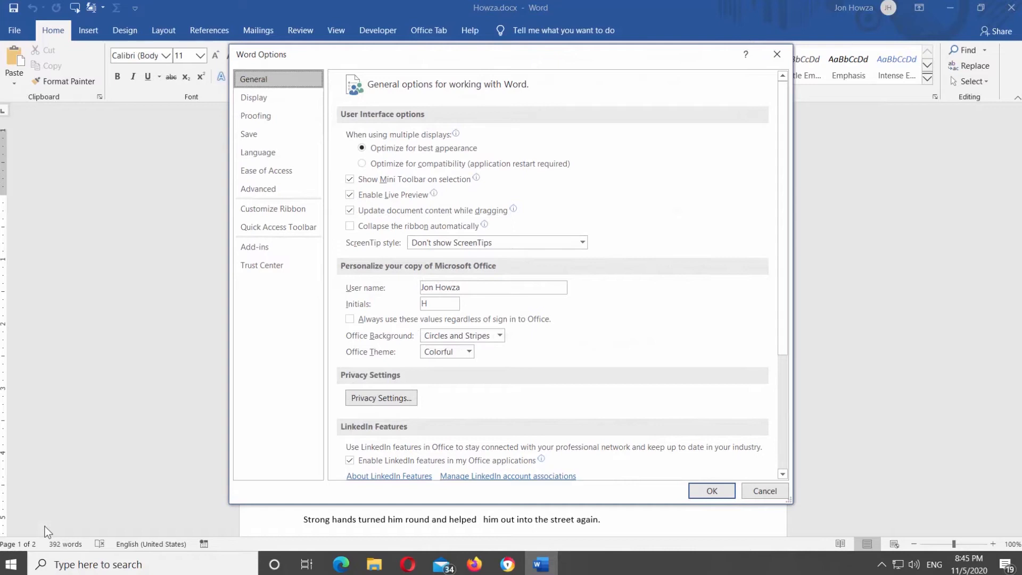
pyautogui.click(254, 97)
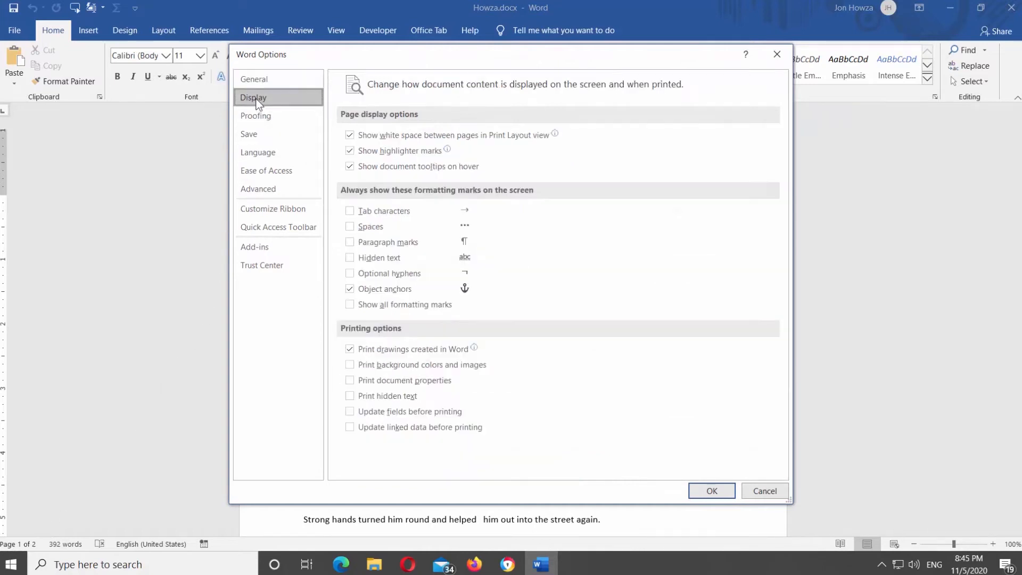
pyautogui.moveTo(579, 192)
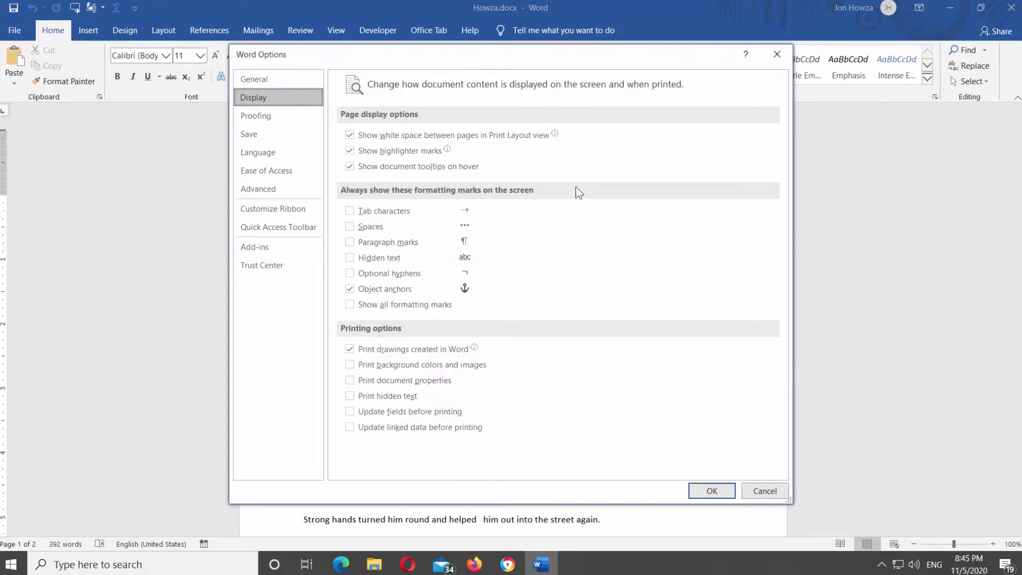
pyautogui.click(351, 211)
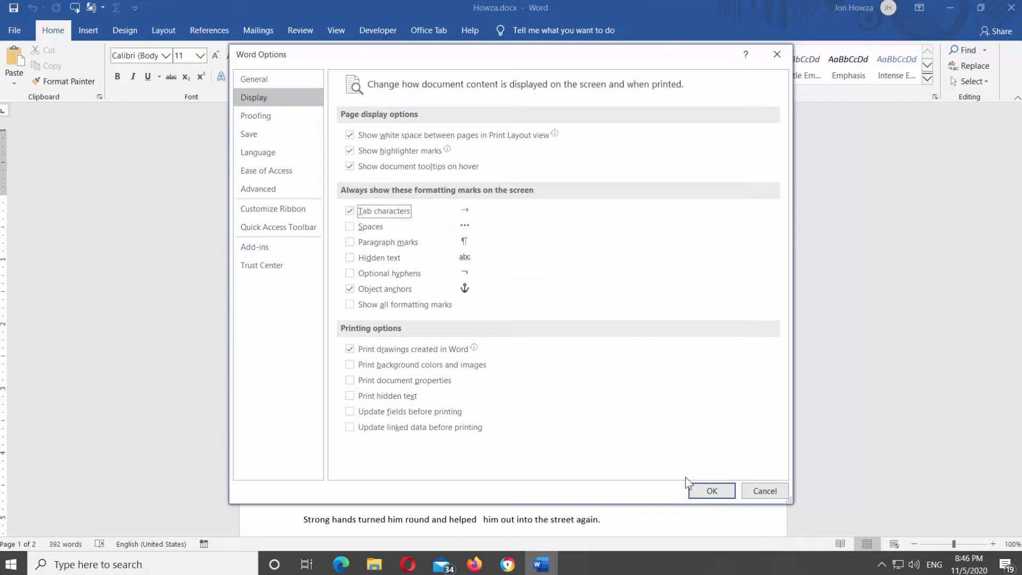
pyautogui.click(712, 491)
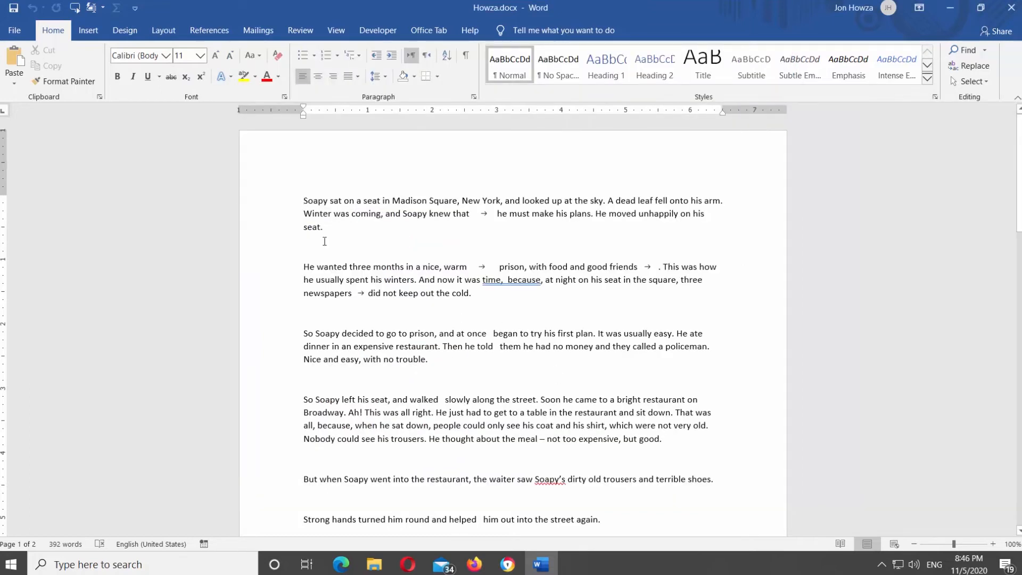
# Enable Show all formatting marks in Word Options Display, leaving Spaces unticked
pyautogui.click(14, 30)
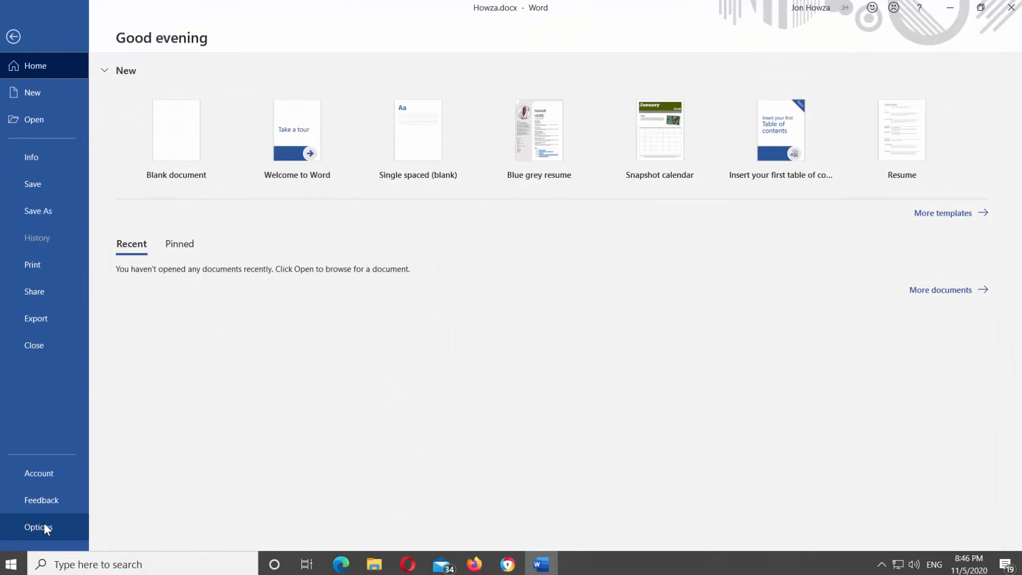
pyautogui.click(38, 527)
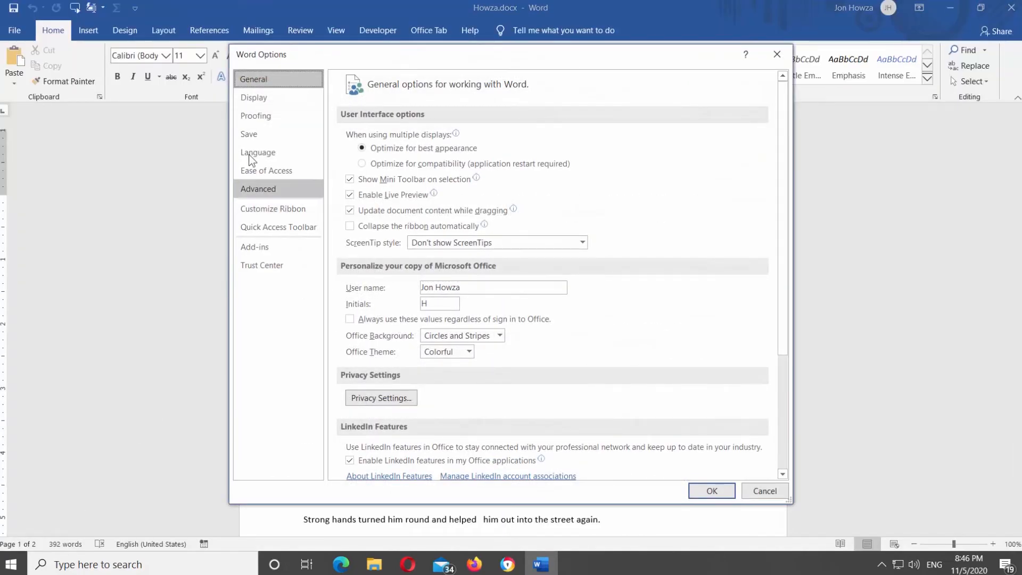
pyautogui.click(254, 97)
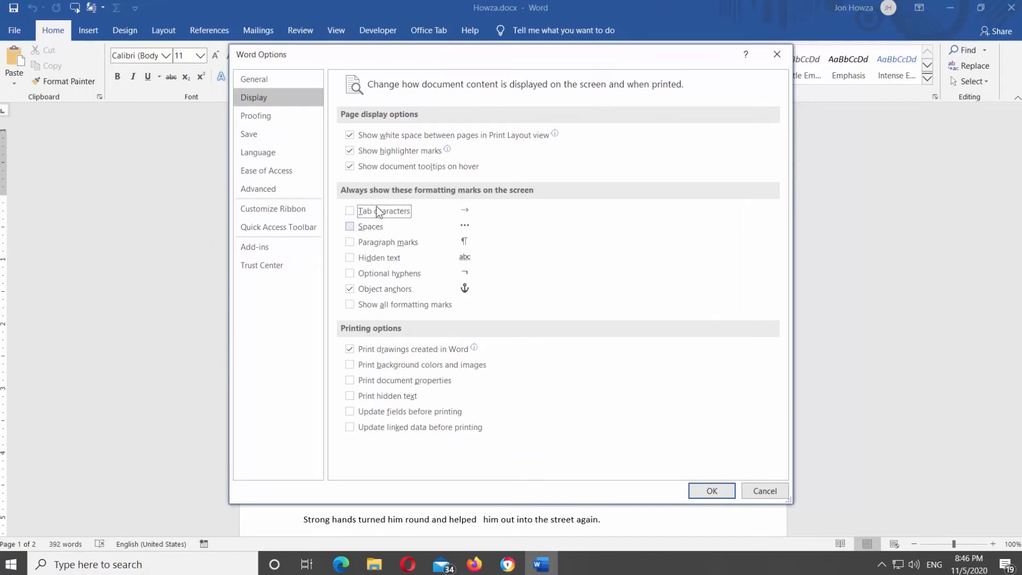
pyautogui.click(350, 226)
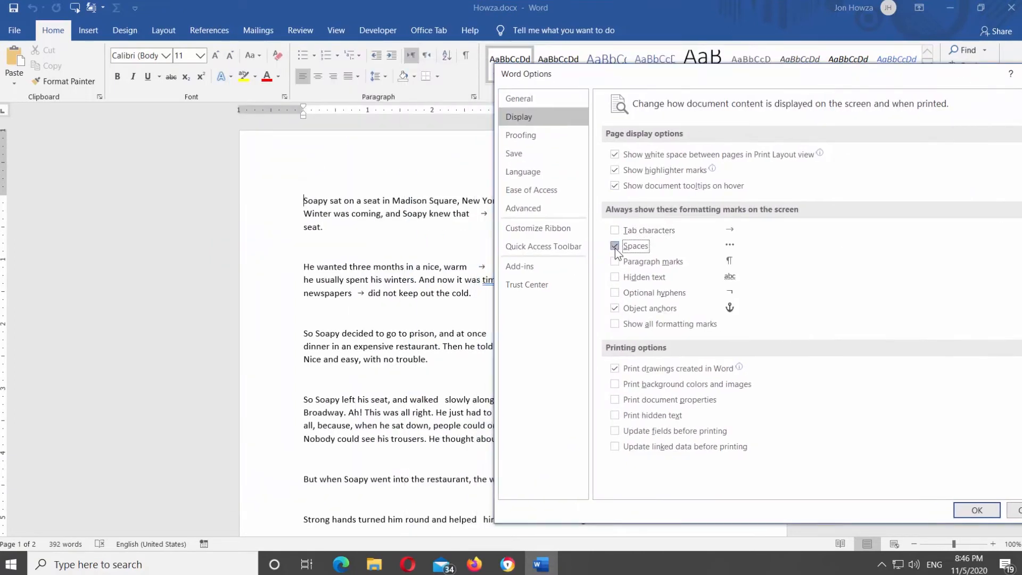
pyautogui.click(614, 247)
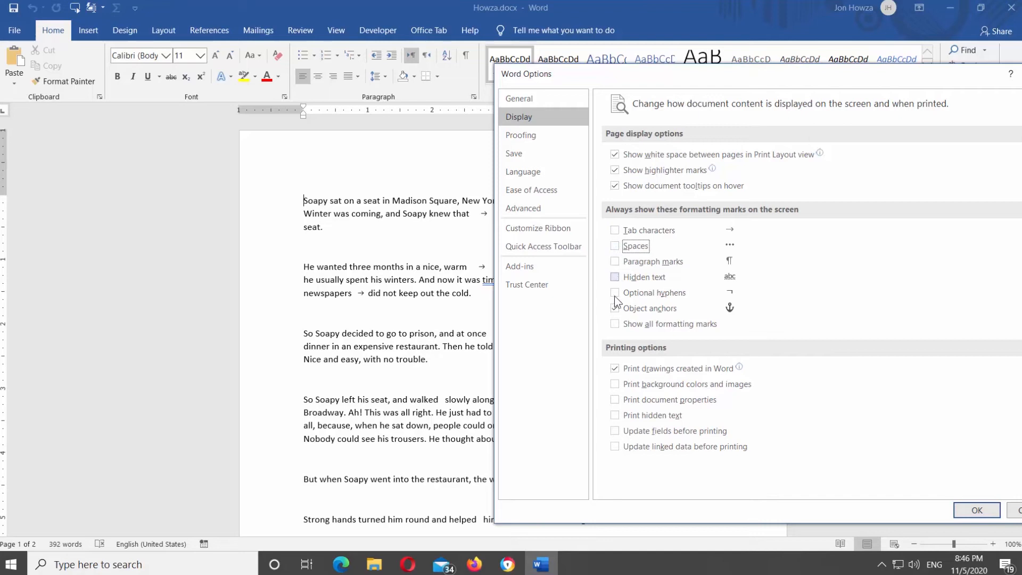
pyautogui.click(614, 325)
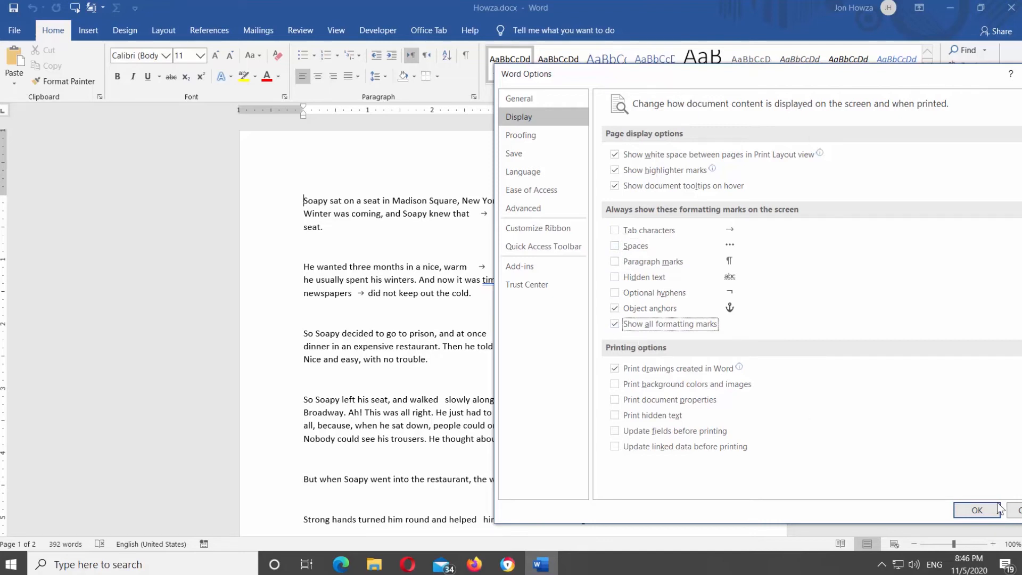
pyautogui.click(976, 510)
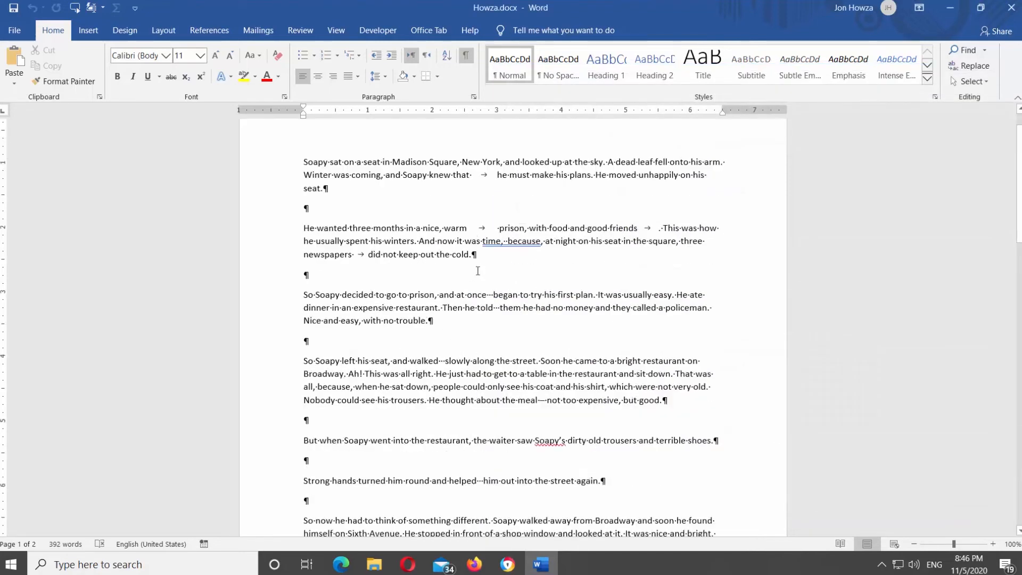
# Untick Show all formatting marks in Word Options Display settings
pyautogui.scroll(3)
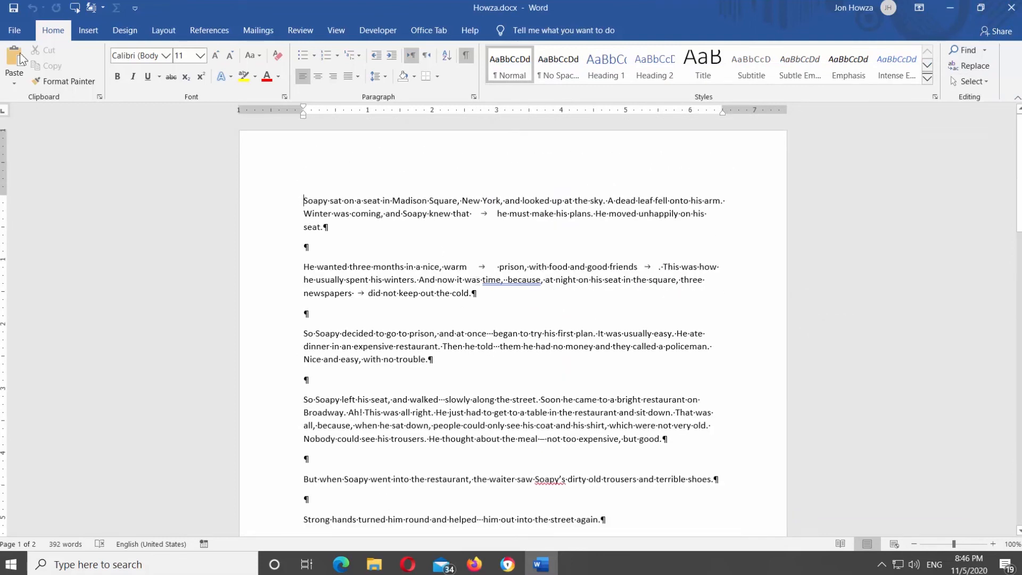
pyautogui.click(13, 30)
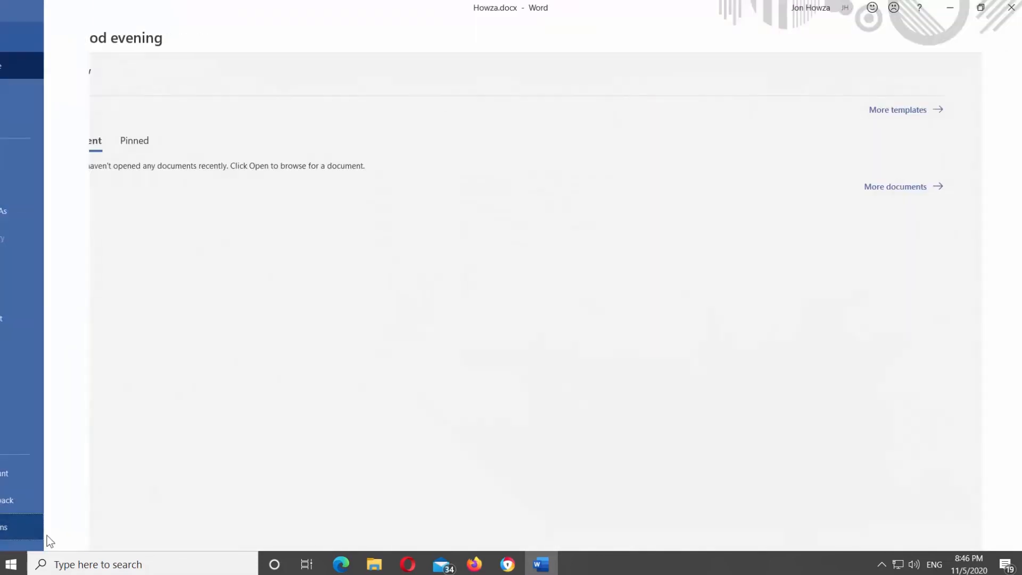
pyautogui.click(7, 526)
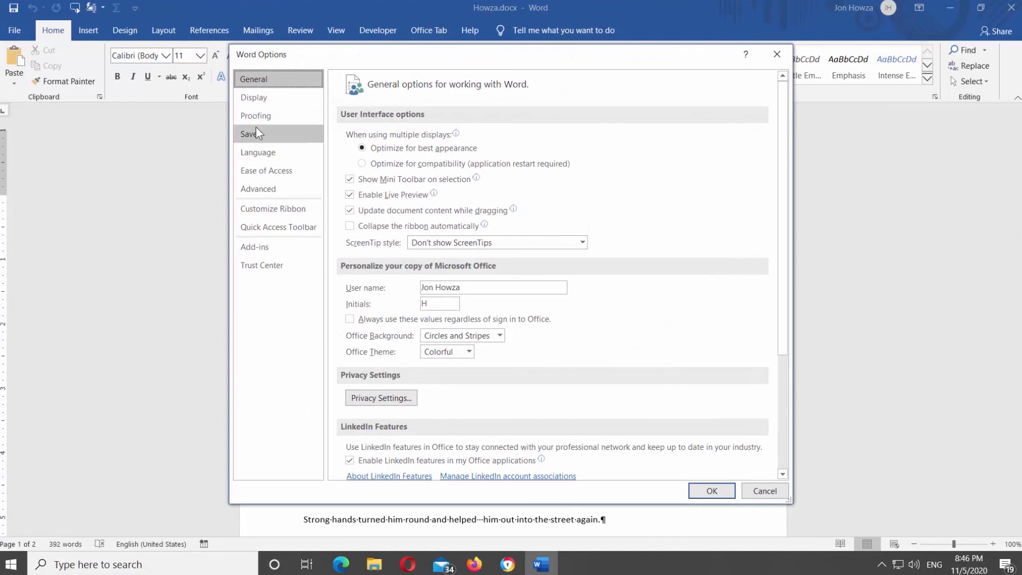
pyautogui.click(253, 97)
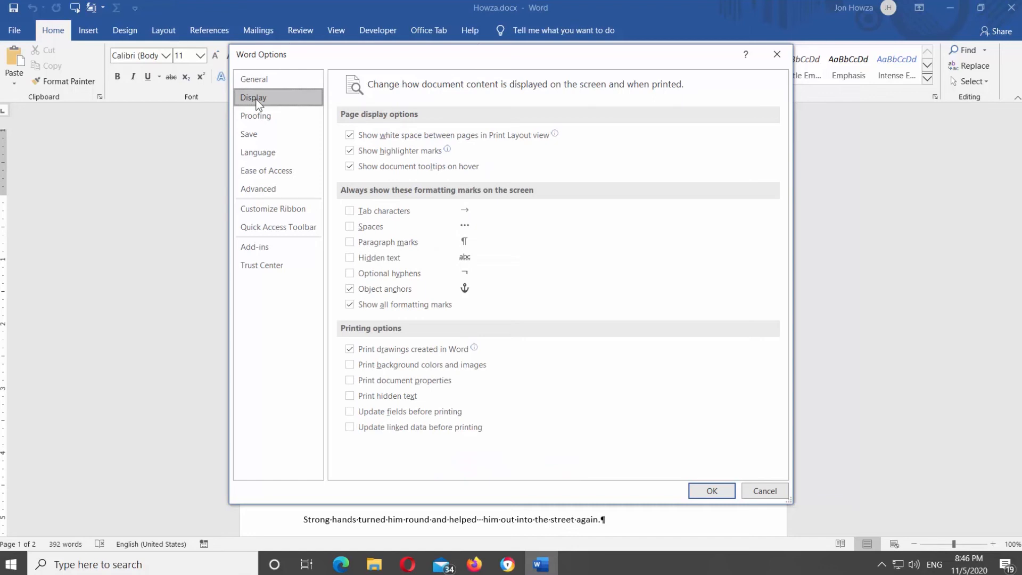
pyautogui.click(350, 305)
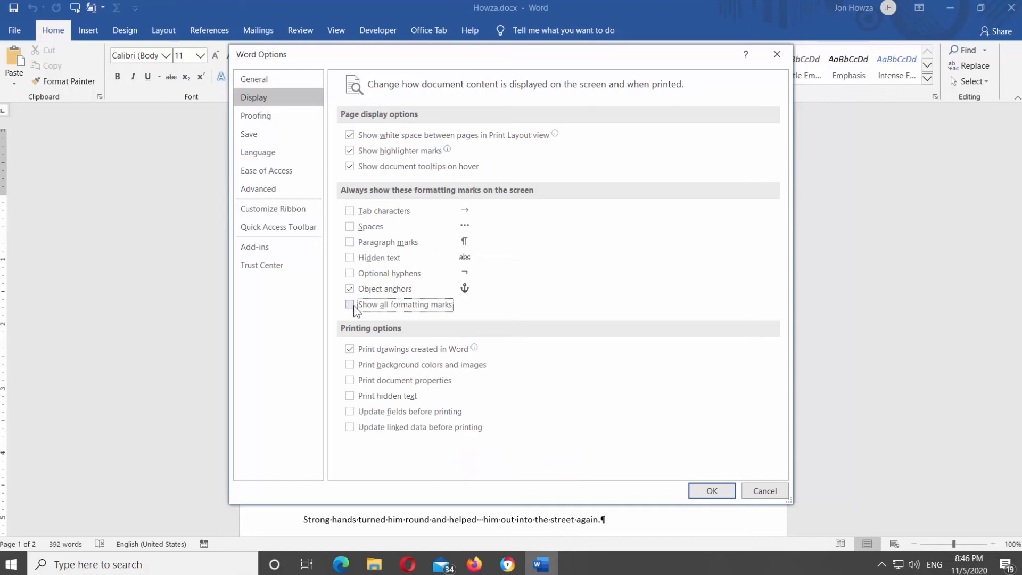
pyautogui.click(711, 490)
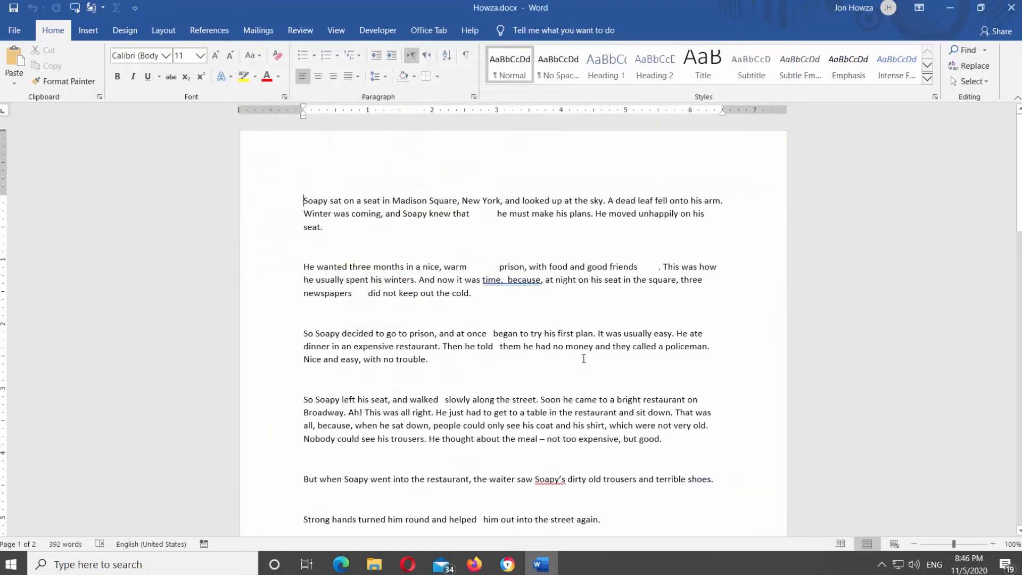